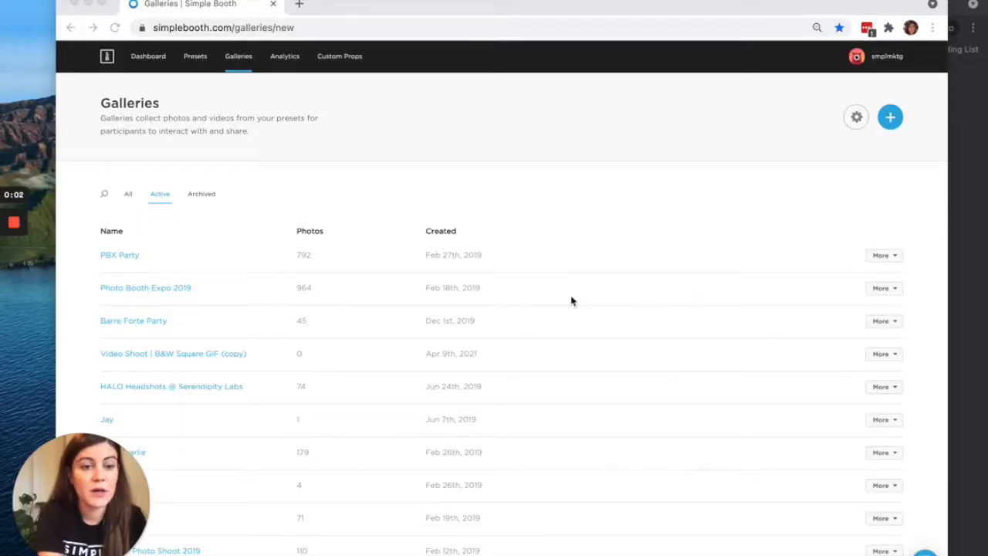
mouse_move(389, 207)
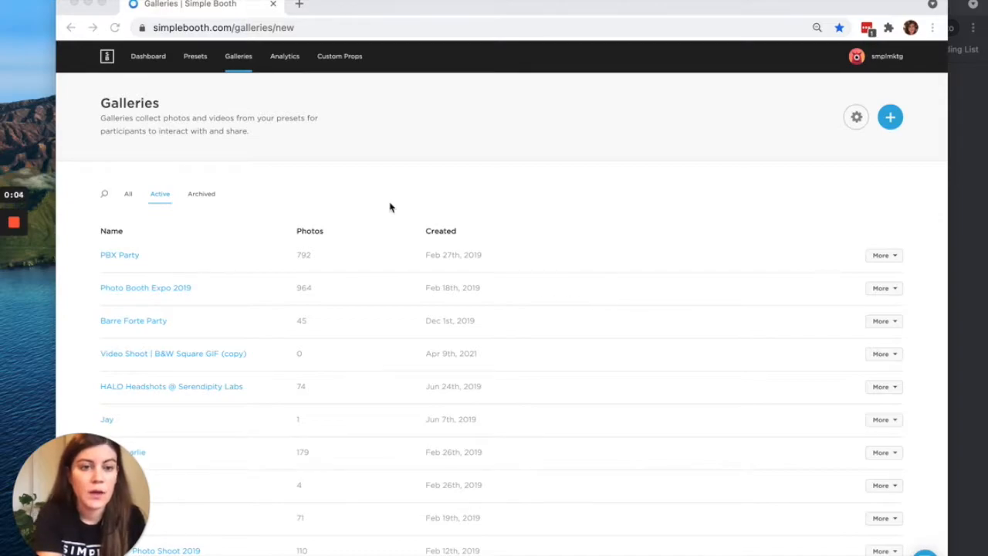
mouse_move(235, 78)
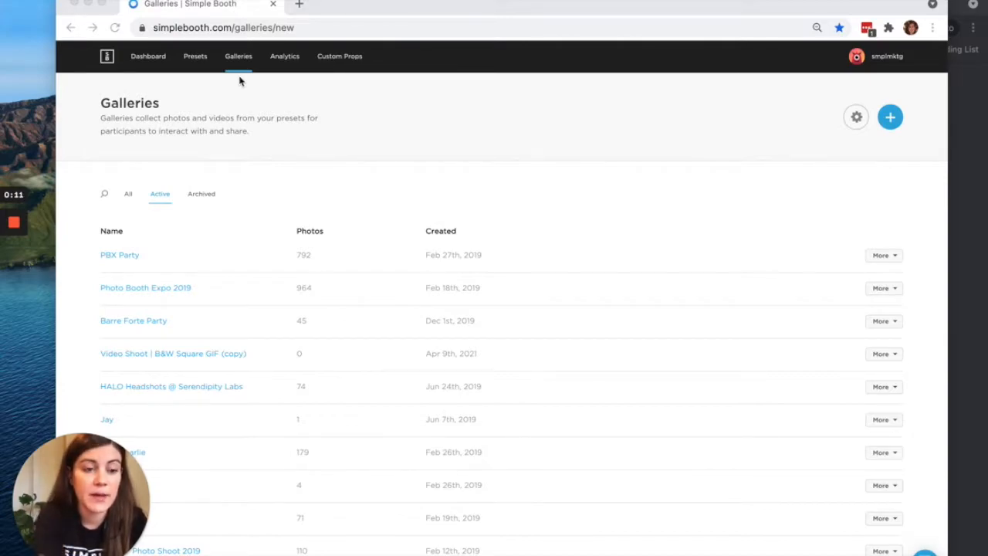
mouse_move(297, 176)
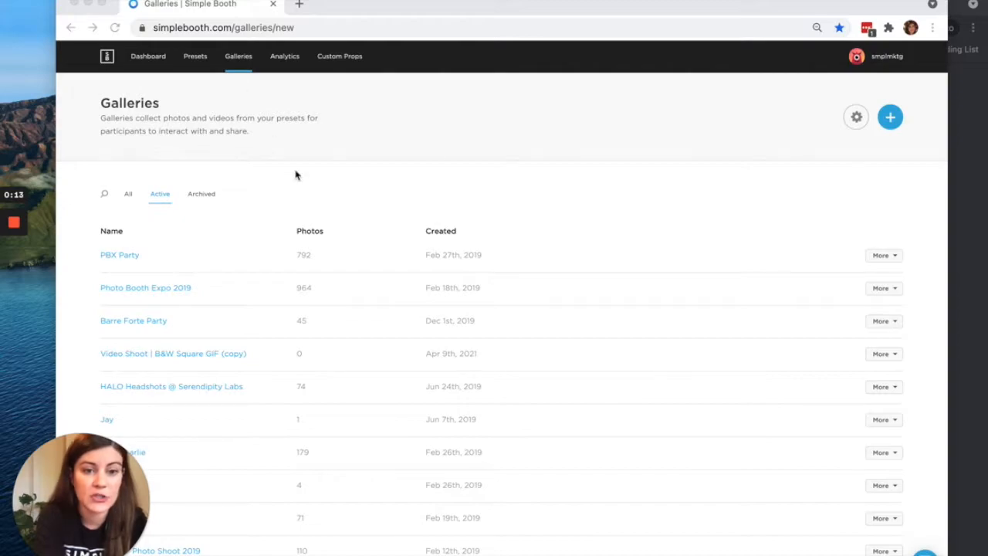
mouse_move(242, 213)
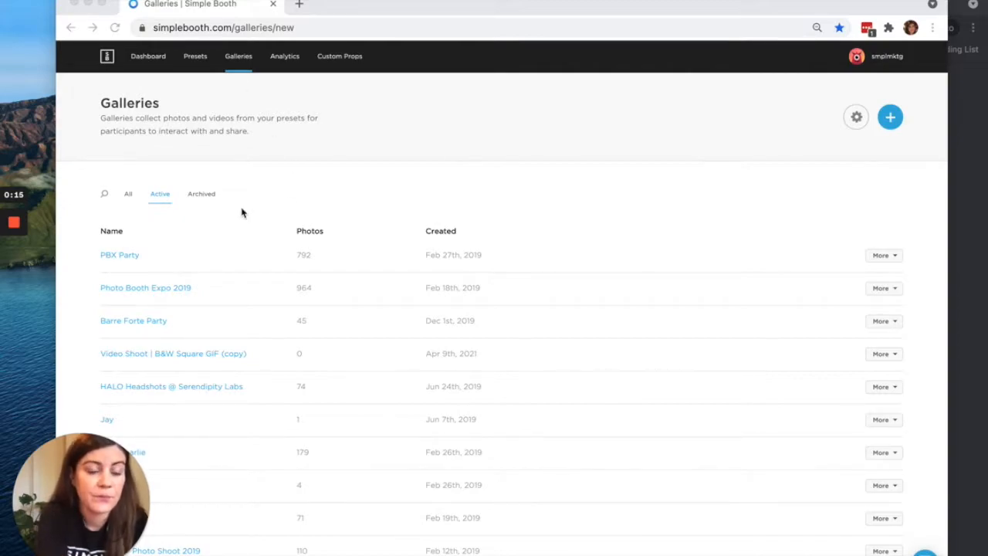
mouse_move(346, 260)
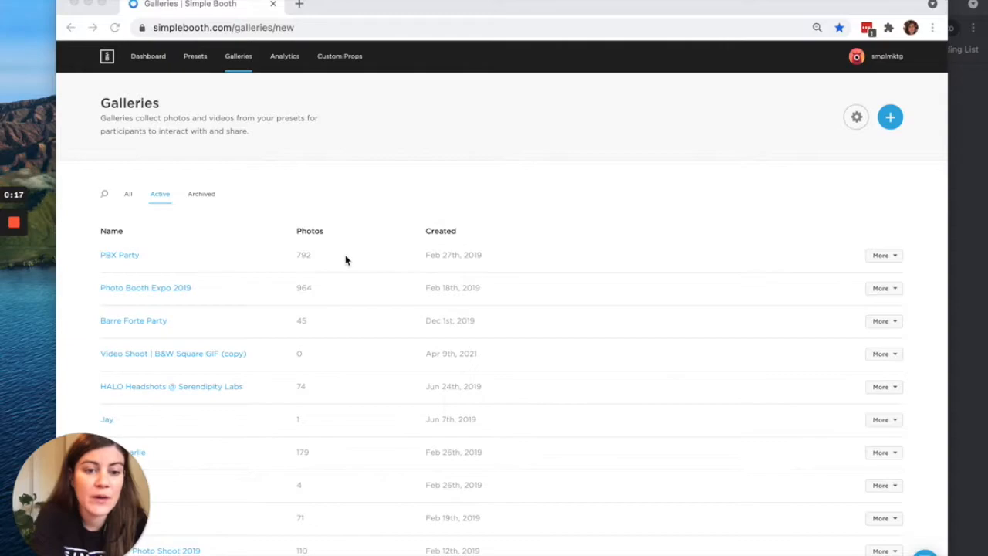
mouse_move(369, 260)
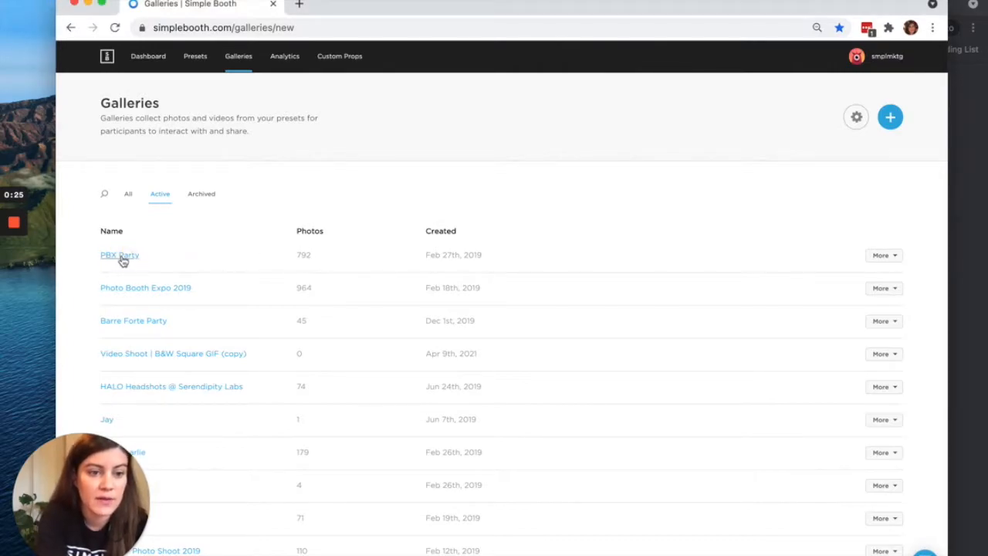
- Open the PBX Party gallery and scroll down to its Live Feed section showing the feed link and current ad
left_click(121, 255)
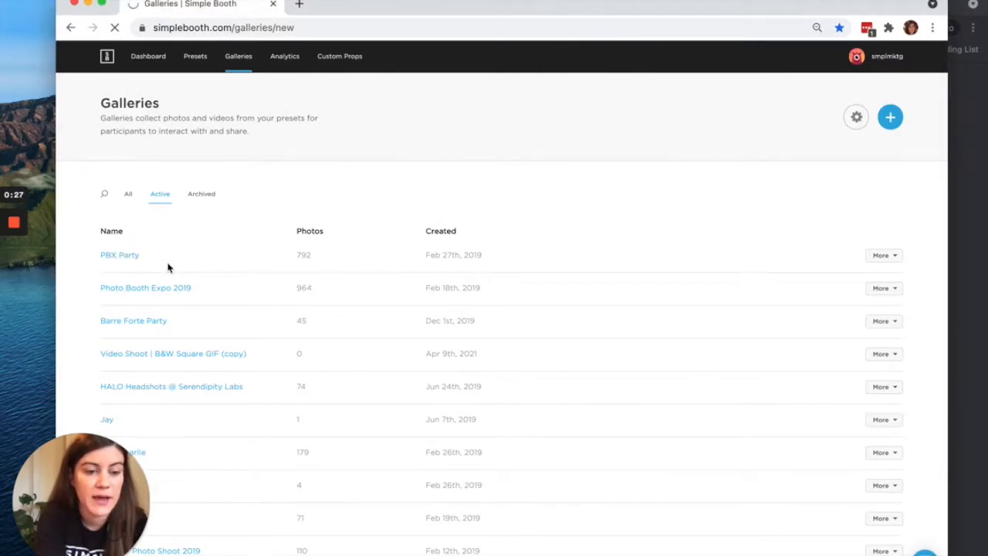
left_click(120, 255)
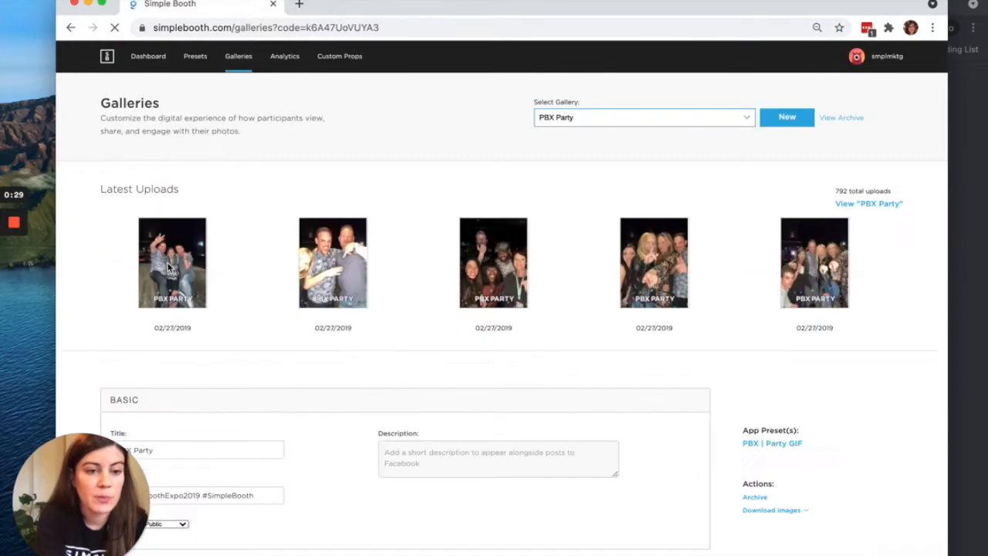
scroll("down", 3)
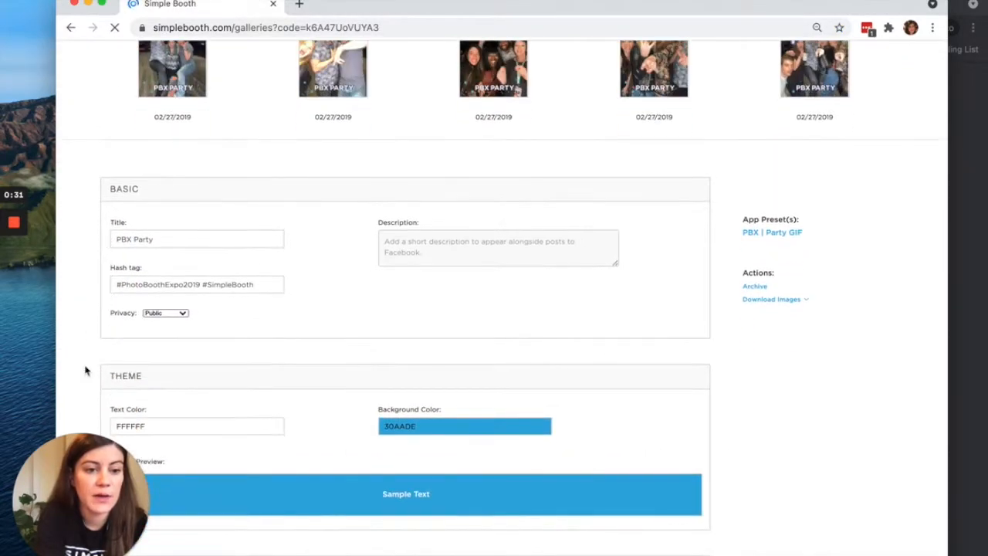
scroll("down", 3)
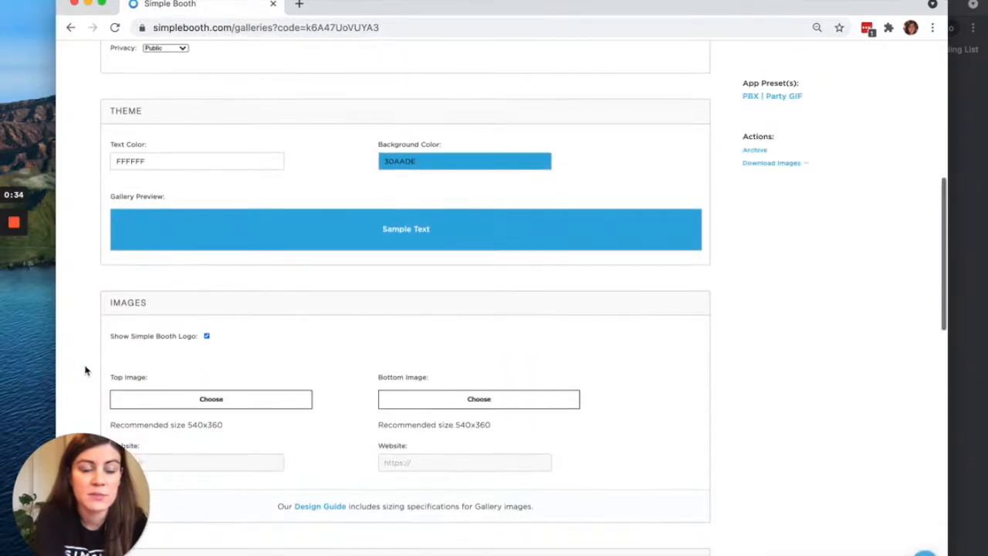
scroll("down", 3)
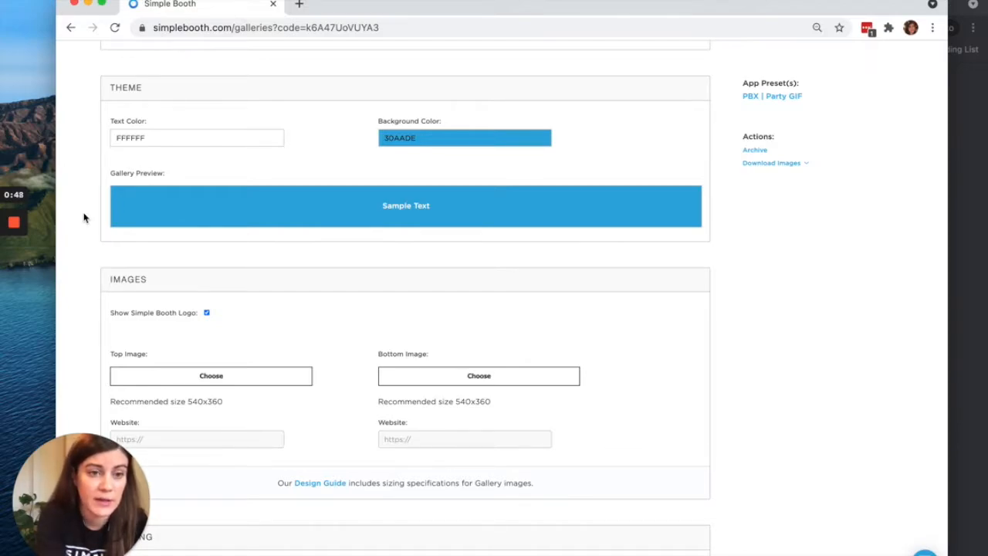
scroll("down", 3)
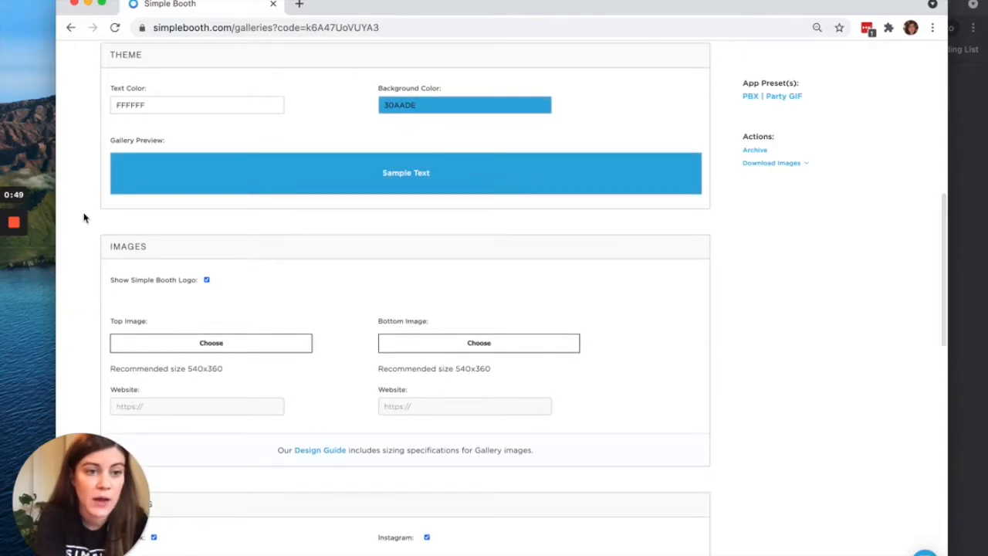
scroll("down", 3)
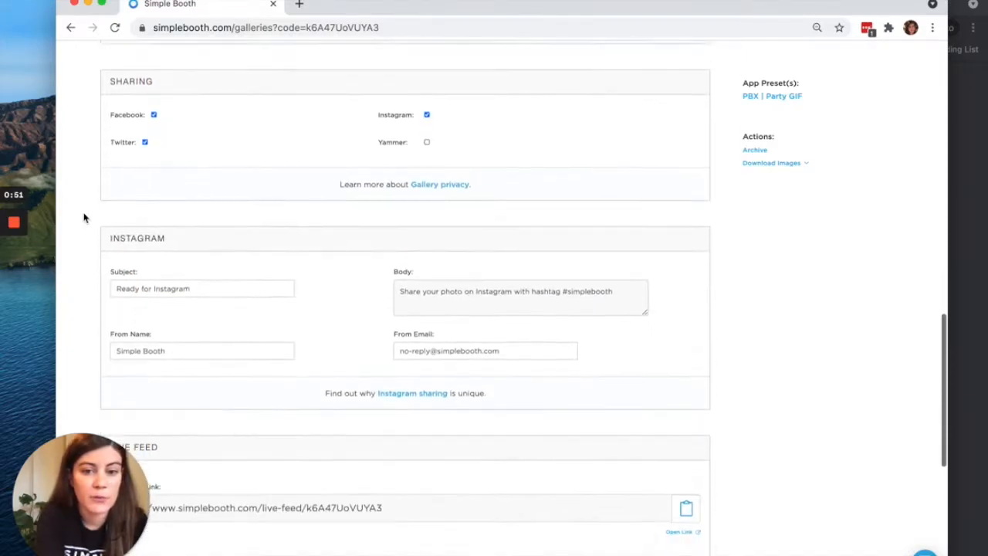
scroll("down", 3)
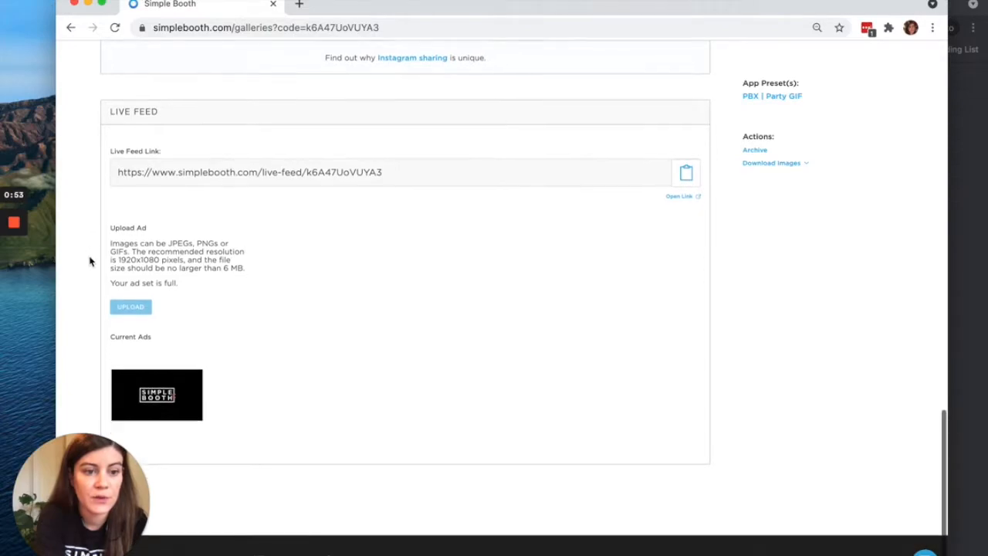
scroll("down", 3)
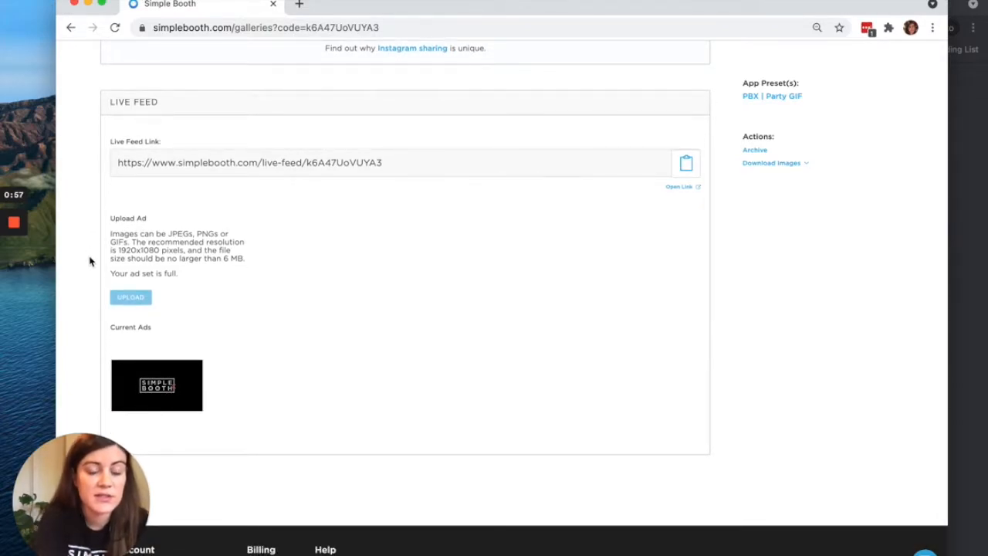
- Scroll to review the live feed link and current ad on the gallery page
scroll("down", 3)
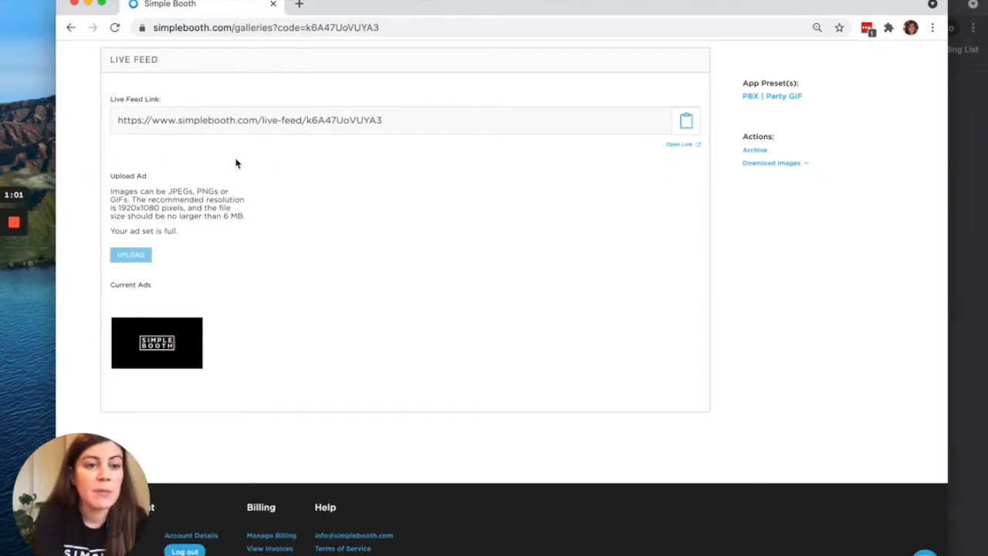
mouse_move(275, 161)
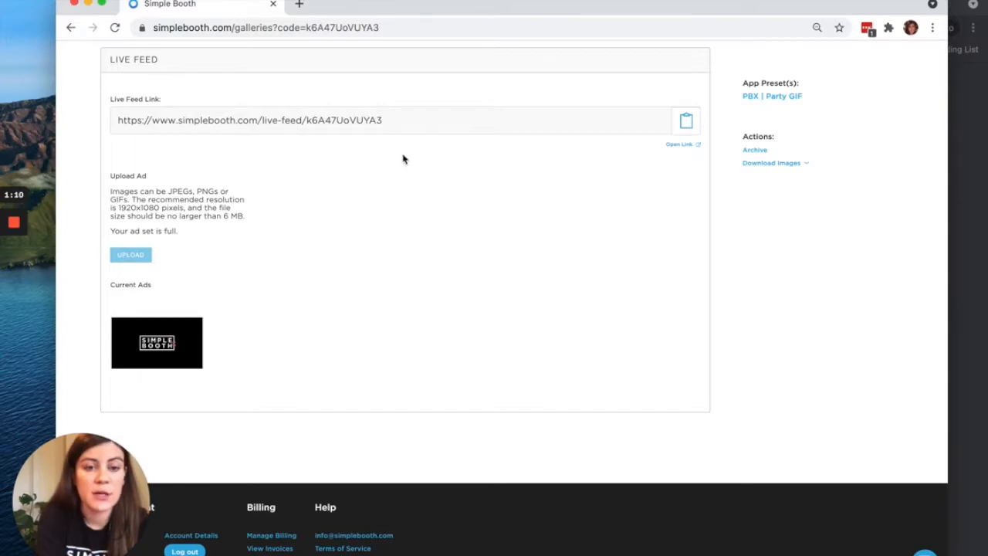
mouse_move(646, 142)
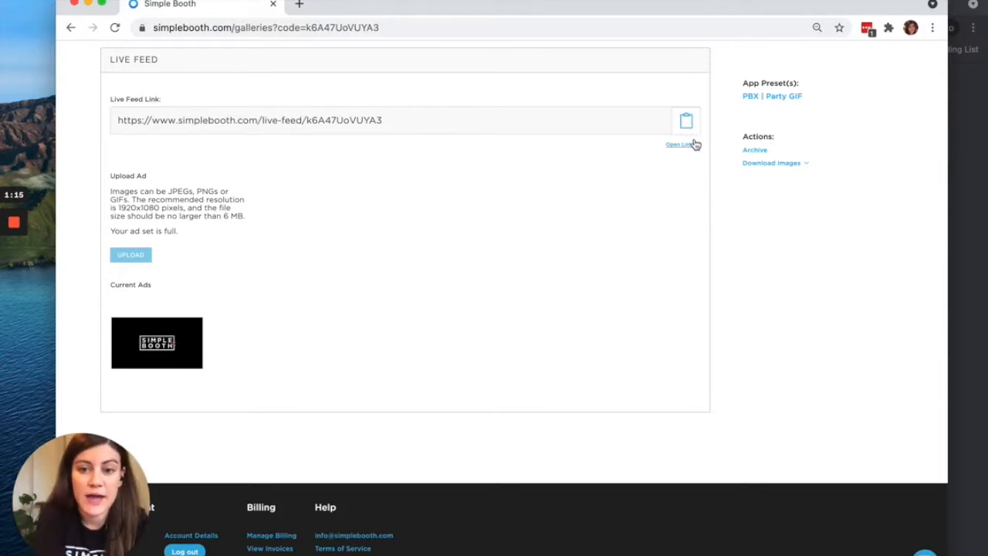
mouse_move(562, 154)
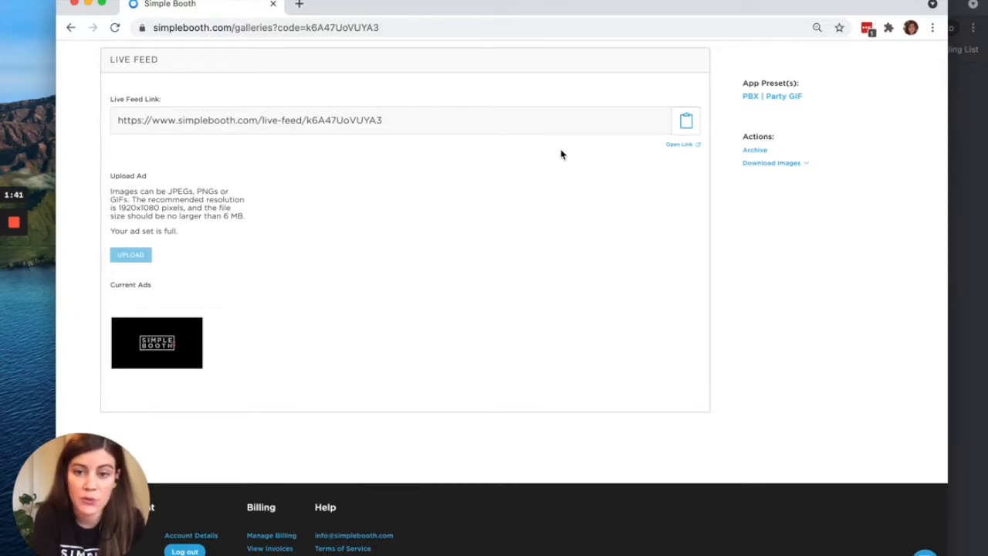
mouse_move(463, 166)
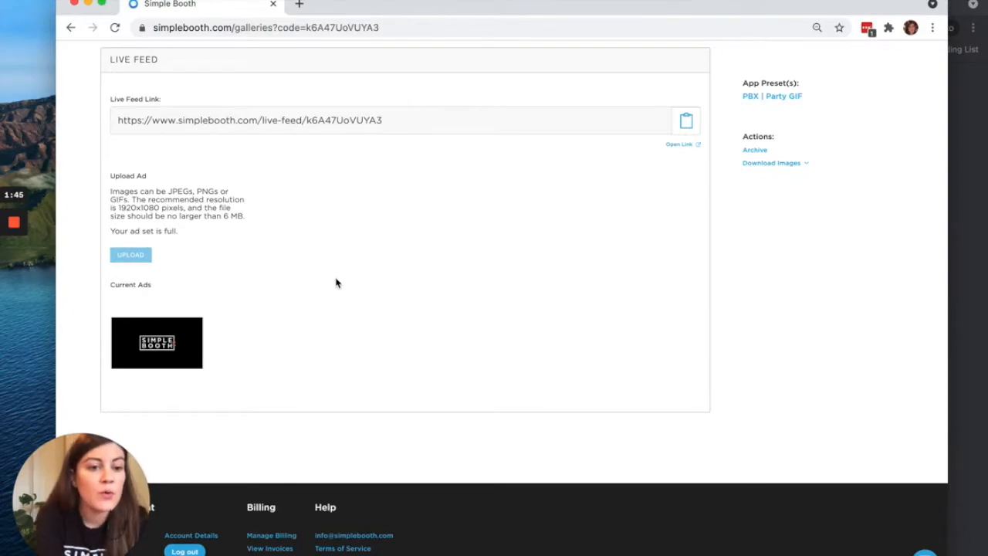
mouse_move(605, 194)
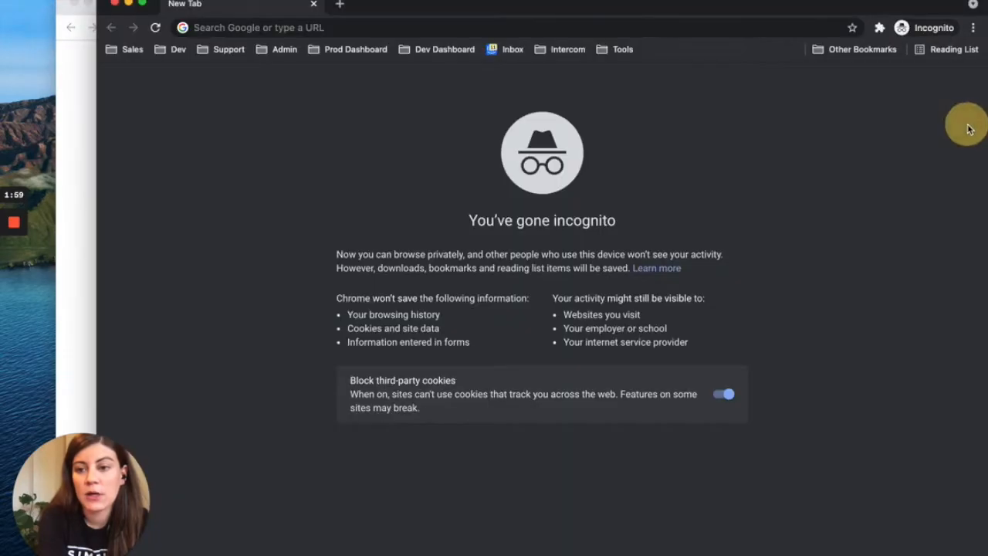
- Load the live feed page at simplebooth.com/live-feed/k6A47UoVUYA3 in the private window
left_click(535, 27)
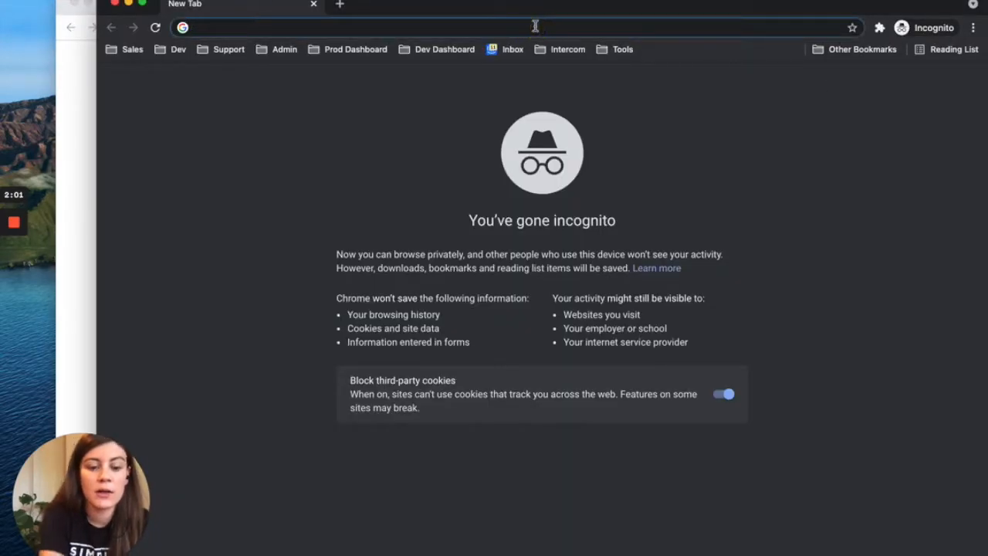
type("simplebooth.com/live-feed/k6A47UoVUYA3")
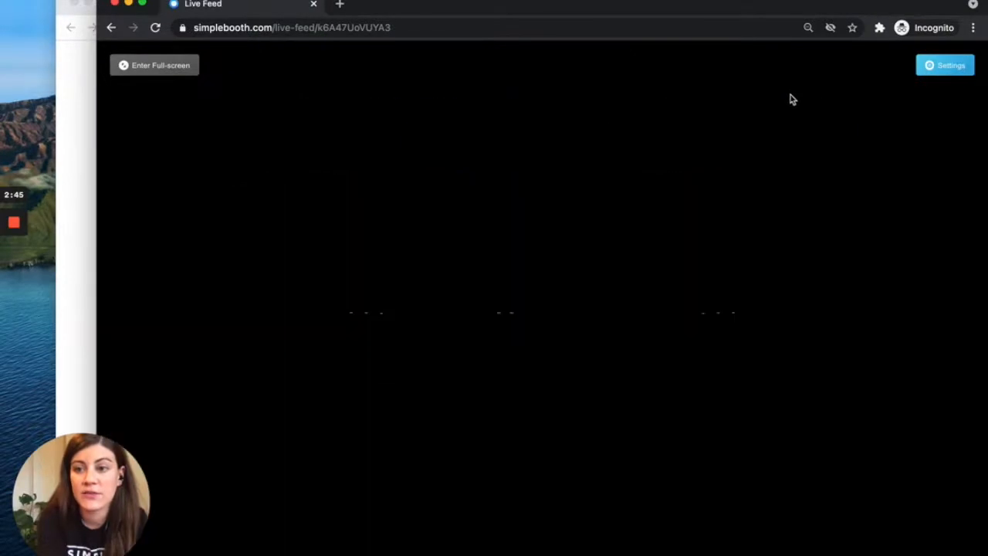
- In the live feed display settings, set Show under Photos to the 100 most recent photos
left_click(945, 65)
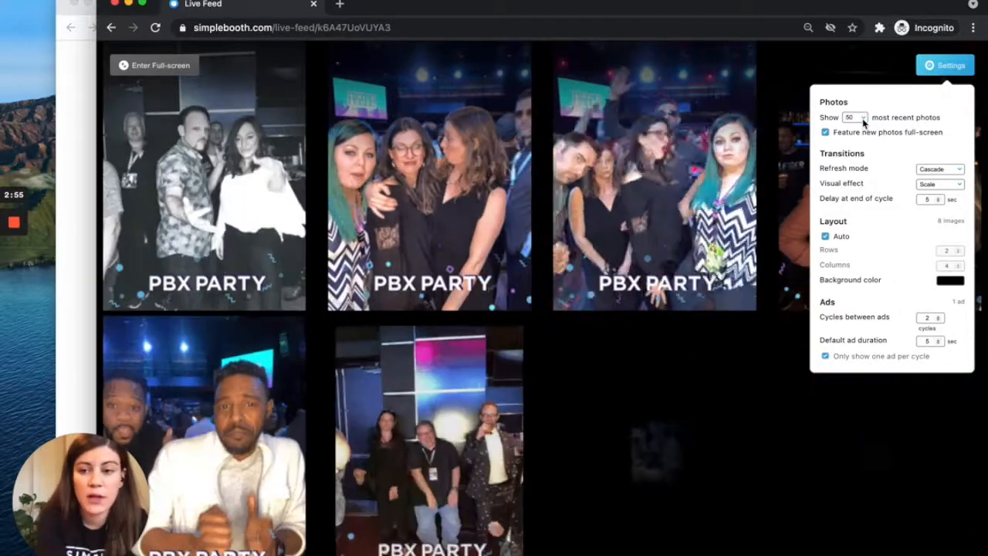
left_click(852, 118)
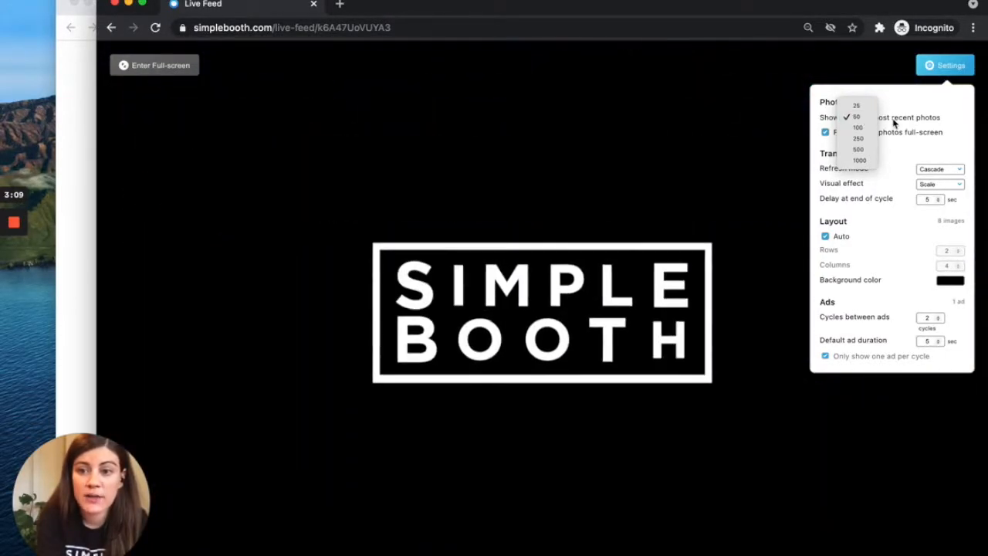
left_click(856, 118)
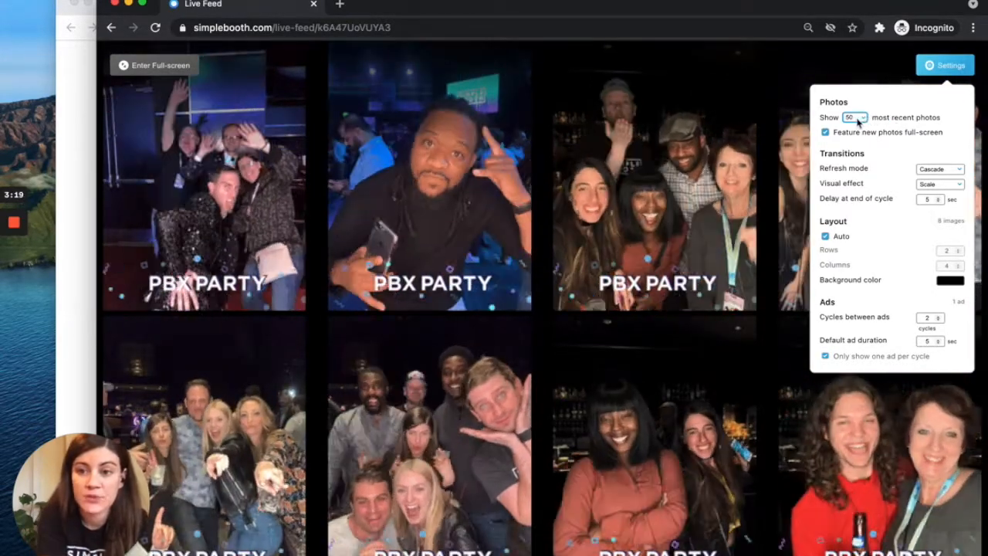
left_click(852, 118)
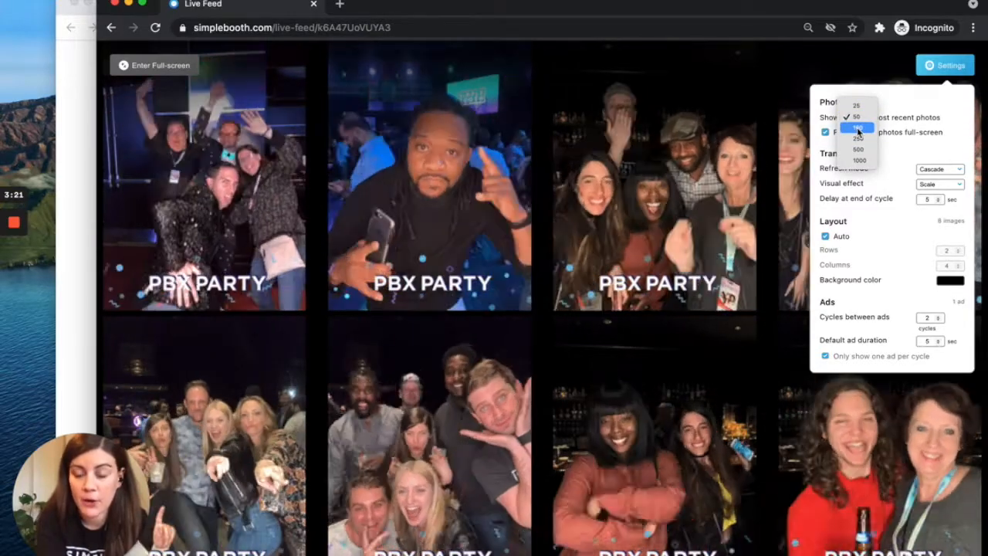
left_click(855, 118)
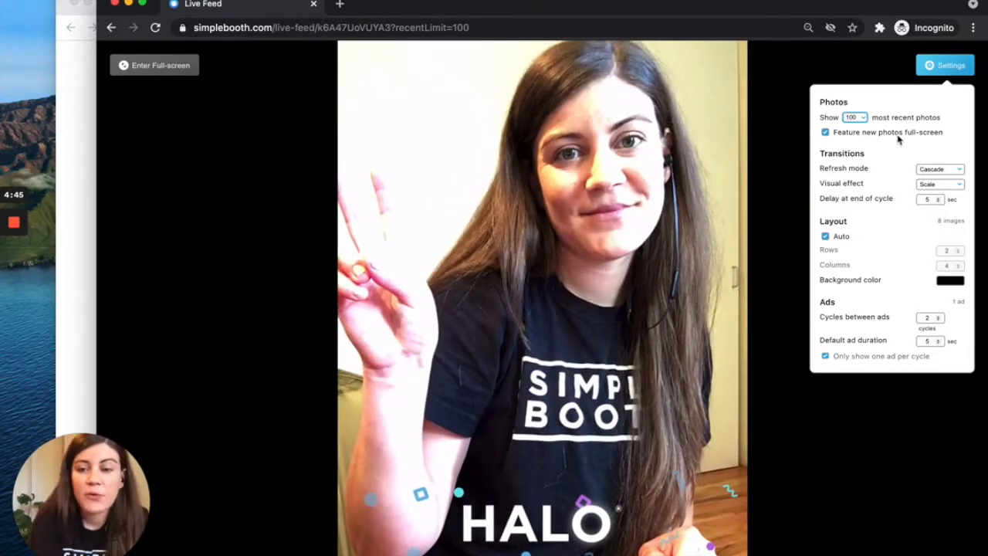
mouse_move(818, 198)
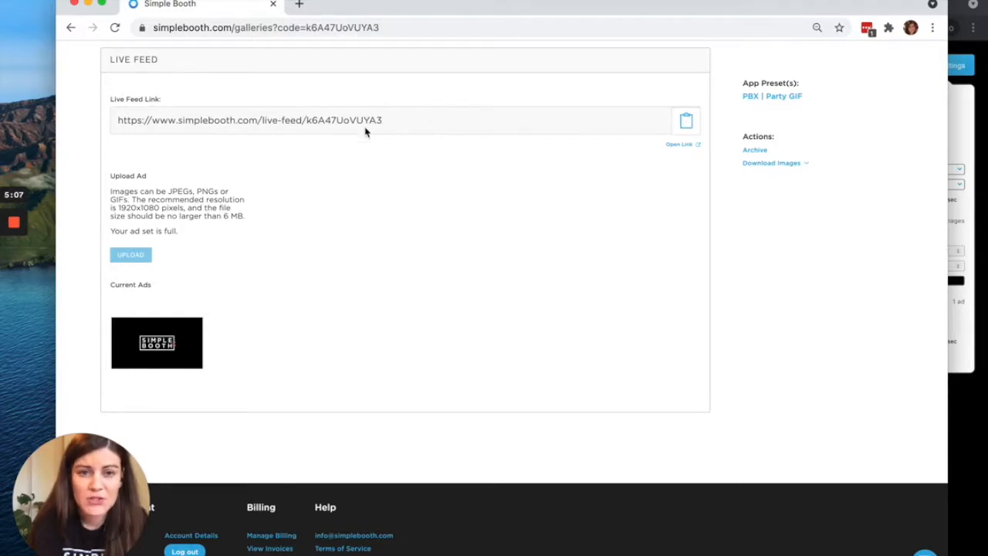
mouse_move(399, 133)
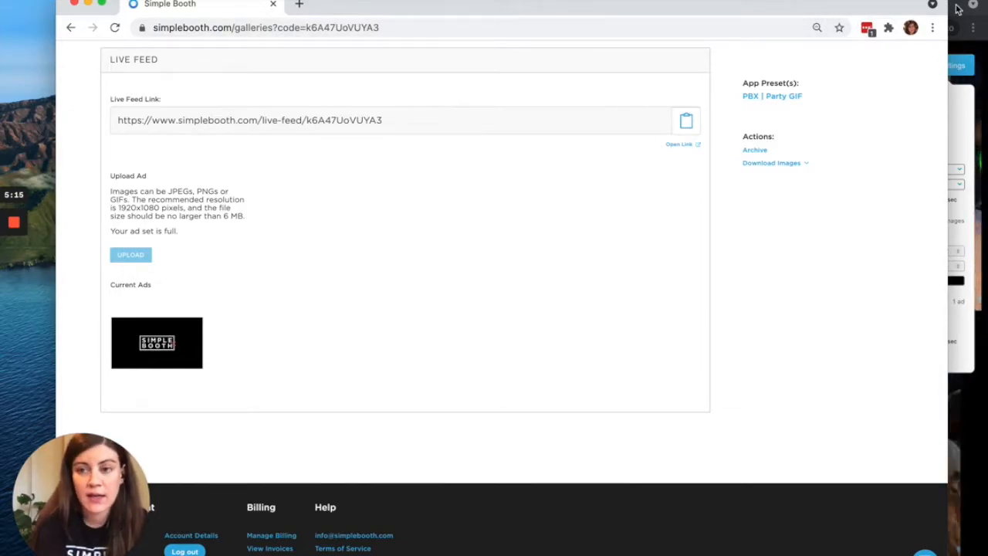
- Switch back to the live feed window in the private browser
left_click(680, 145)
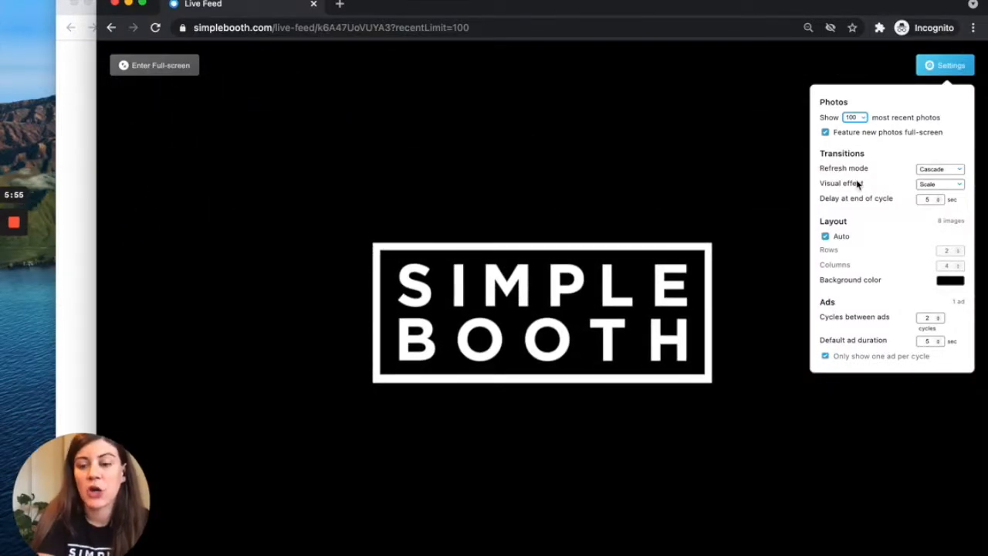
mouse_move(908, 184)
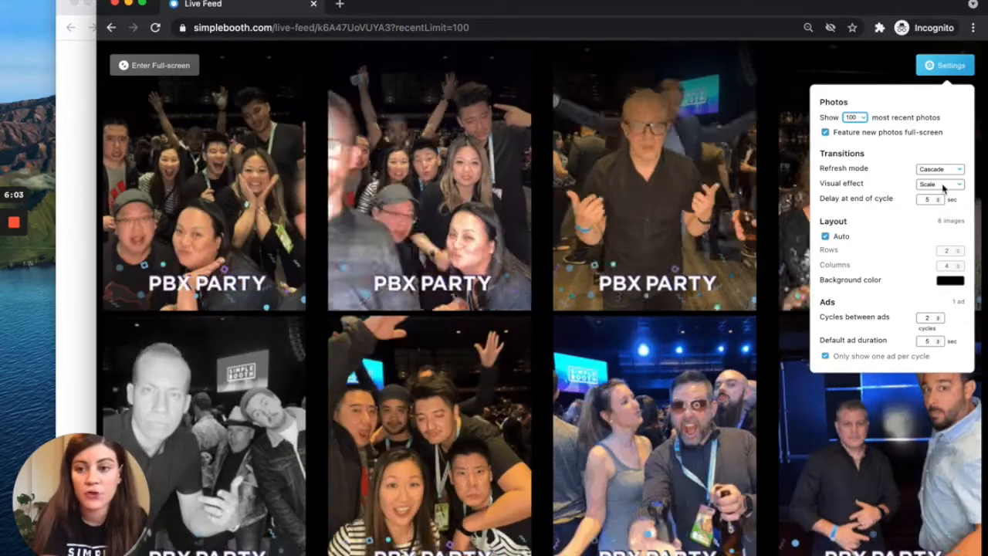
- Set the Transitions visual effect to Rotate instead of Scale
left_click(939, 184)
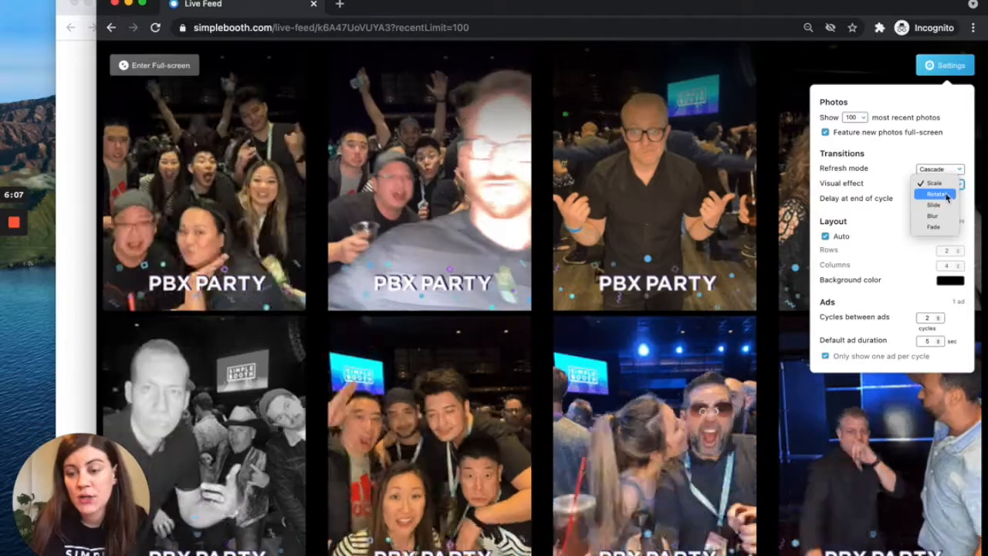
left_click(936, 195)
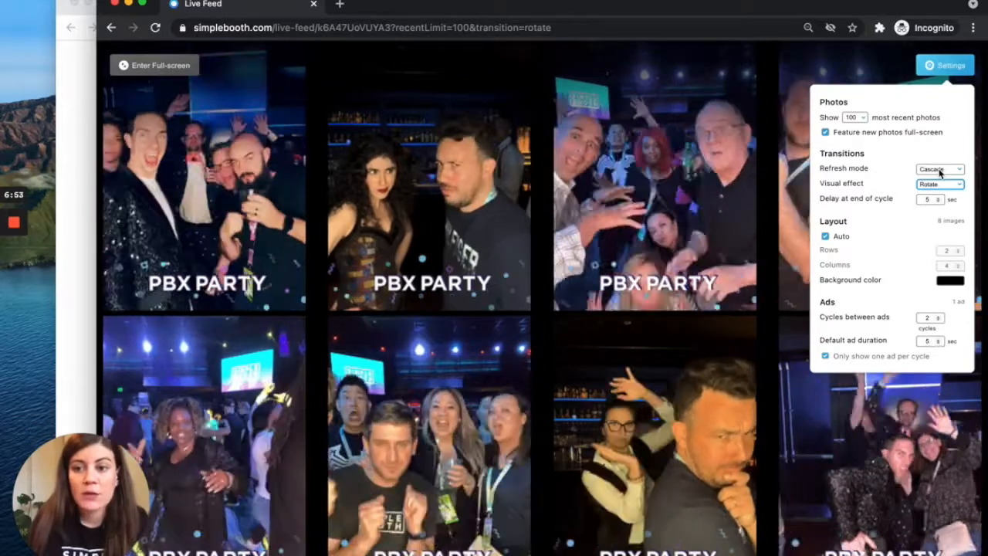
- Set the Transitions refresh mode to Individual instead of cascading
left_click(939, 168)
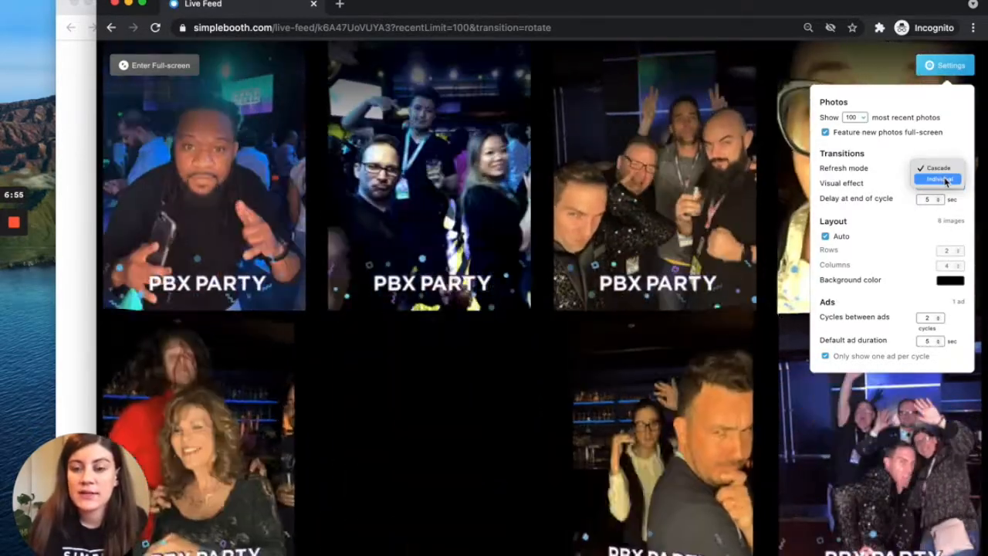
left_click(936, 179)
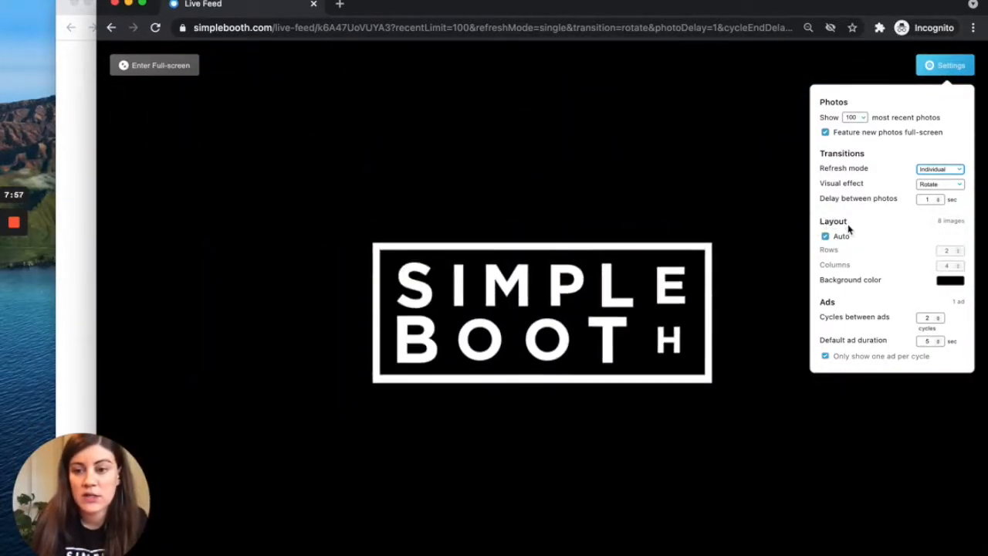
- Turn off automatic grid layout and increase the grid to more rows
left_click(824, 236)
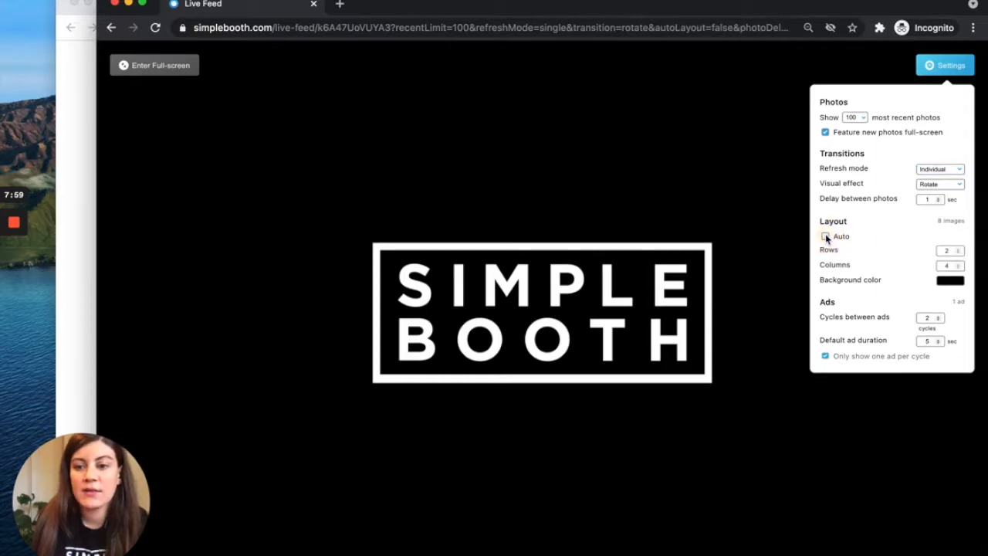
left_click(824, 236)
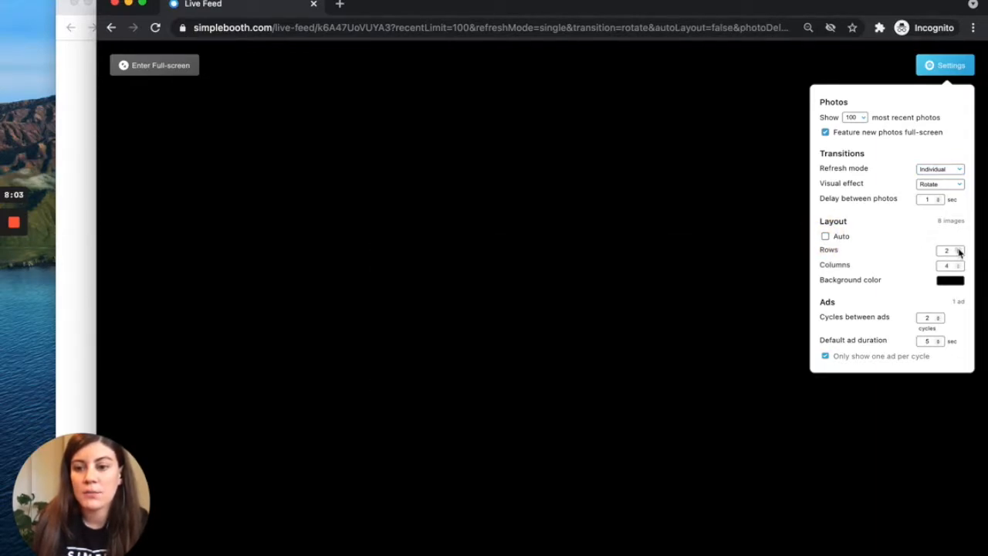
left_click(958, 247)
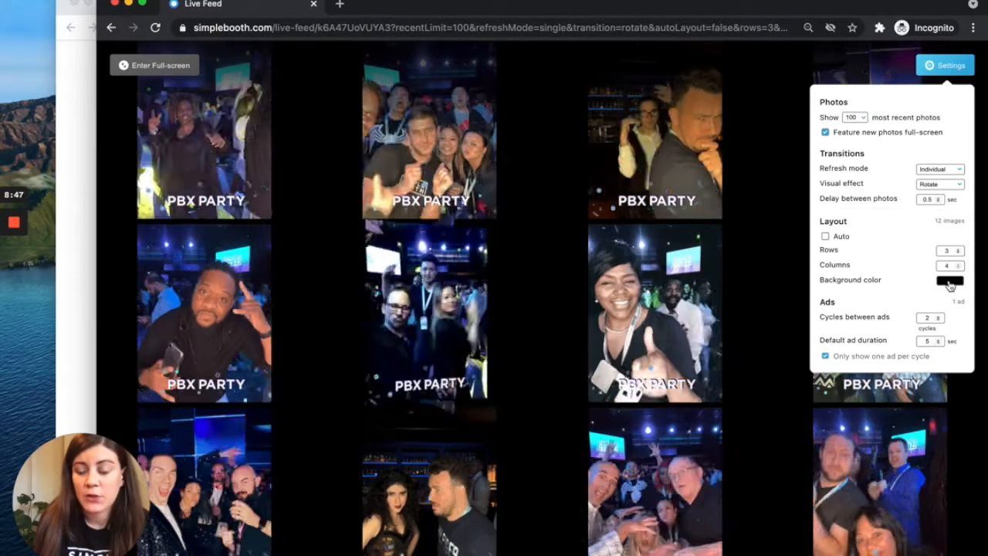
- Set the feed background colour to the gallery-theme blue and apply it
left_click(951, 281)
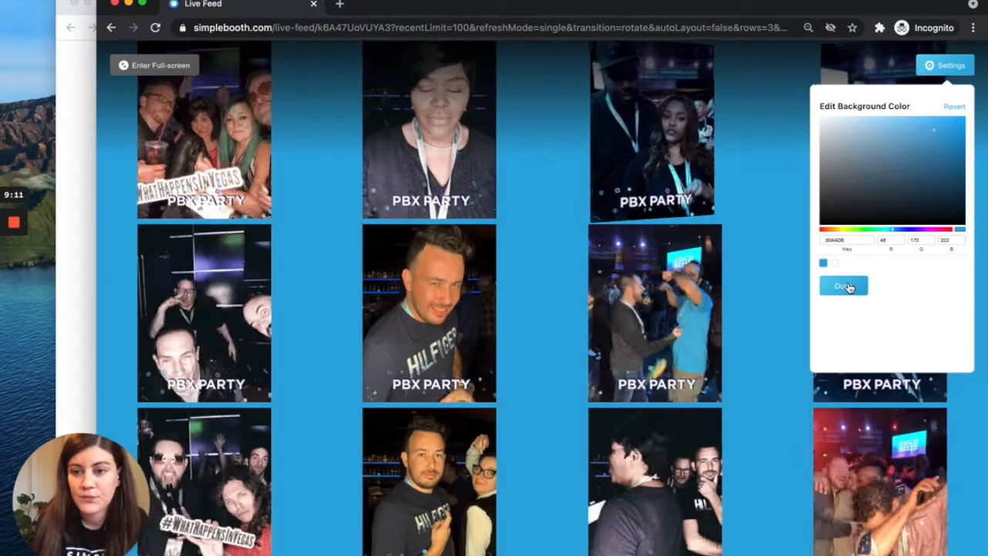
left_click(843, 285)
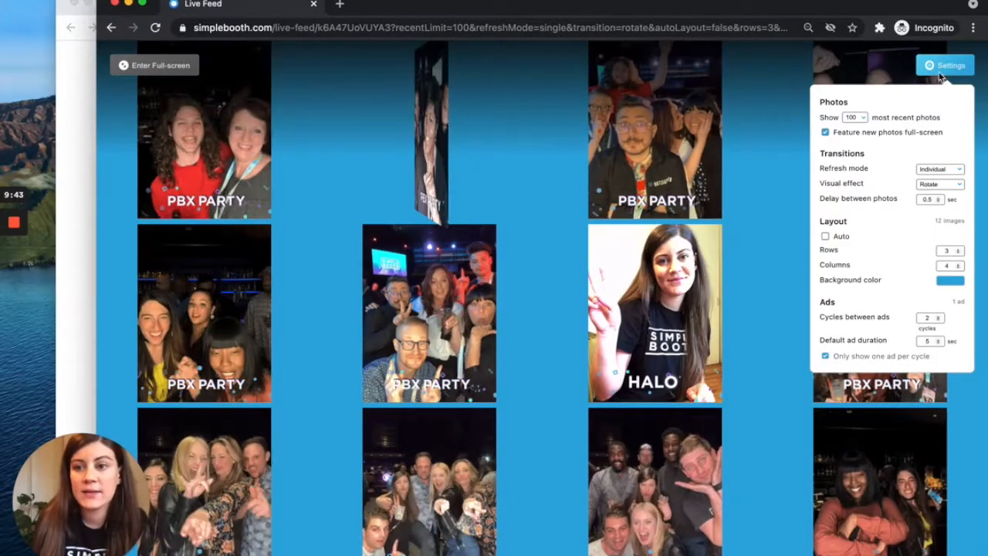
- Upload PBX Party Ad.jpeg as the gallery's current ad and return to the live feed window
left_click(945, 65)
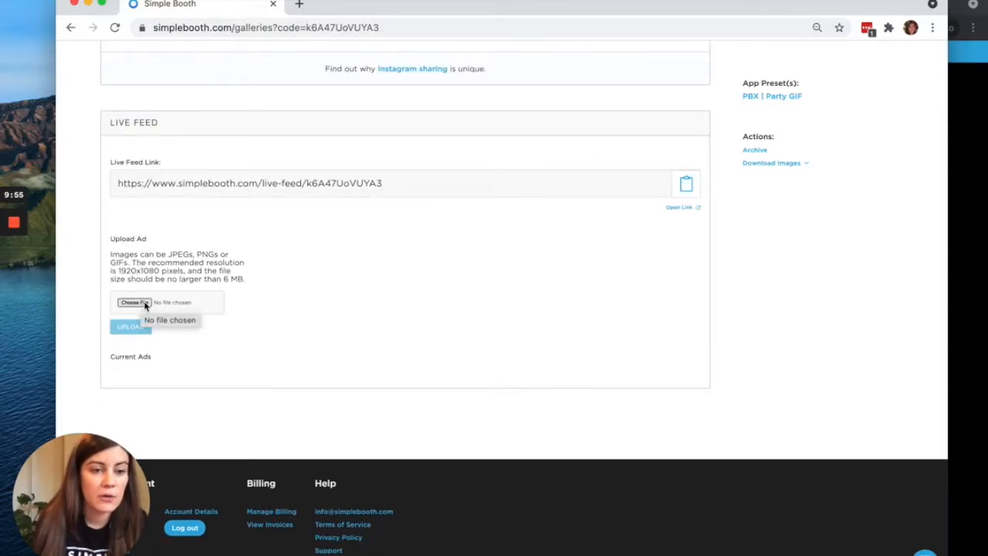
mouse_move(284, 230)
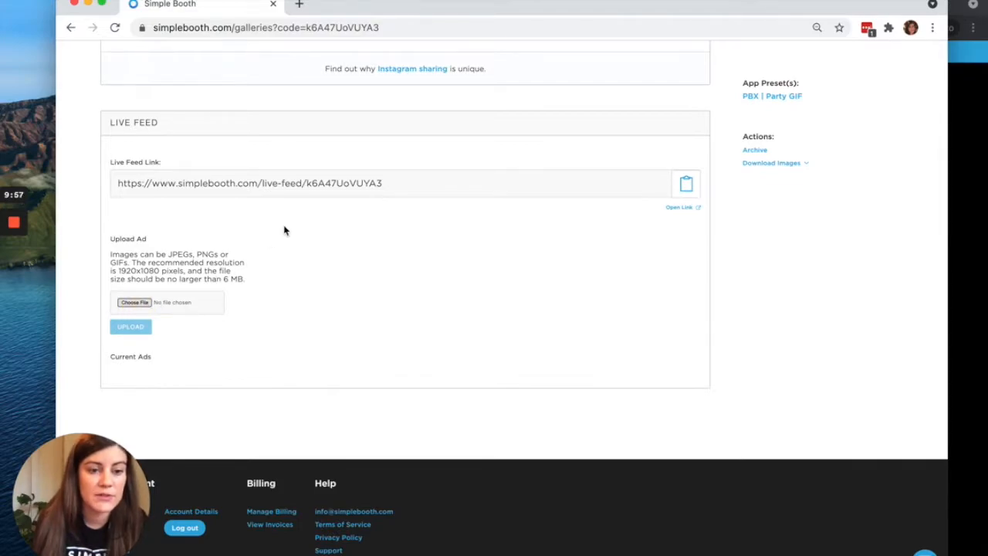
left_click(135, 301)
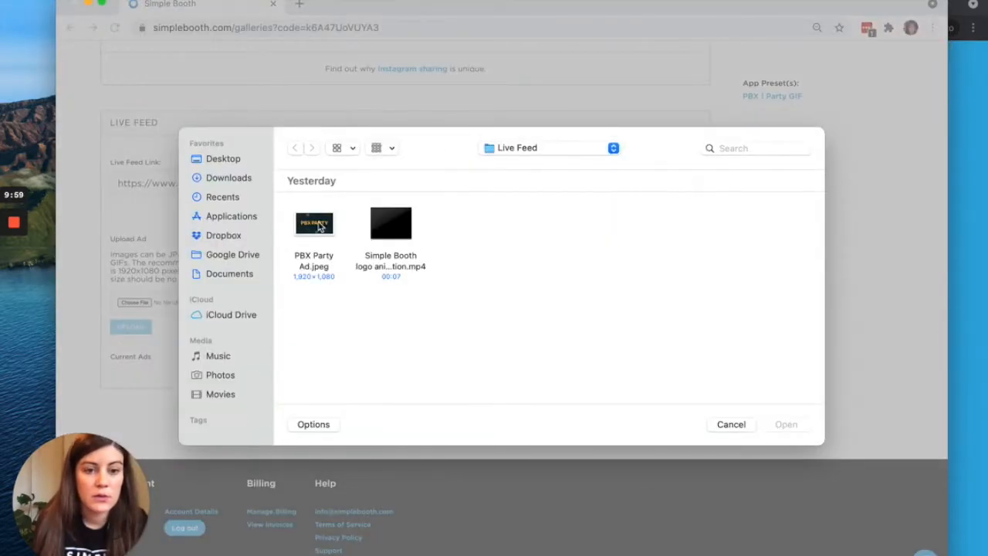
left_click(314, 223)
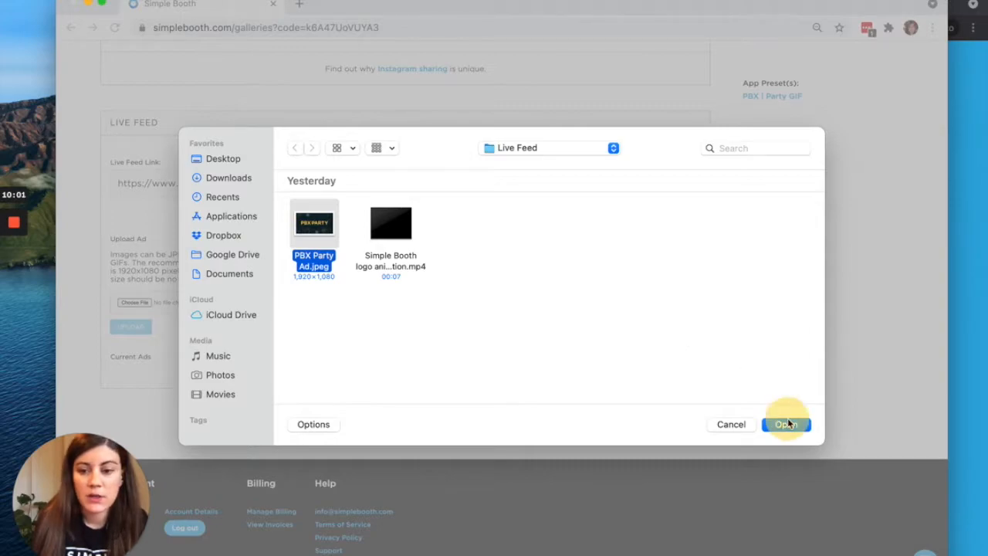
left_click(784, 423)
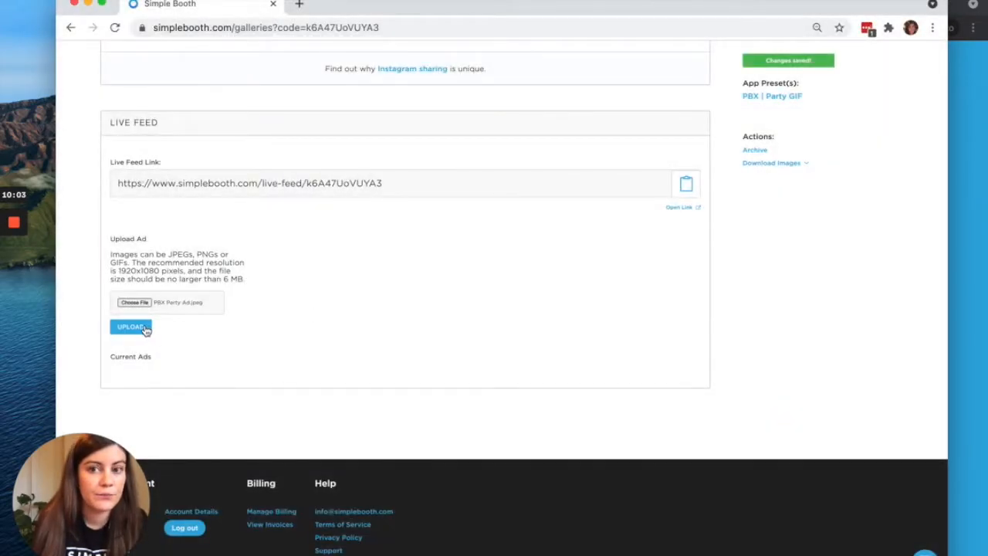
left_click(129, 328)
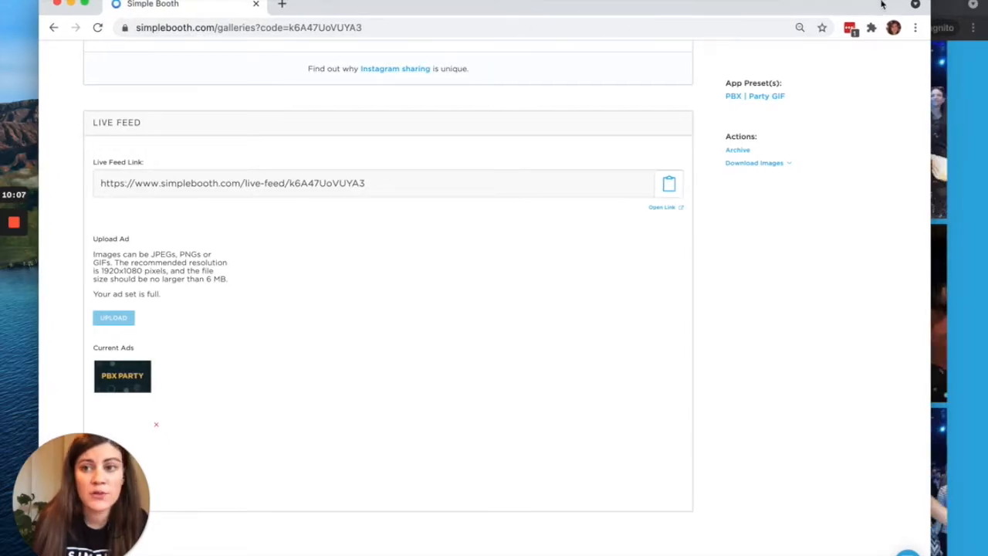
left_click(661, 207)
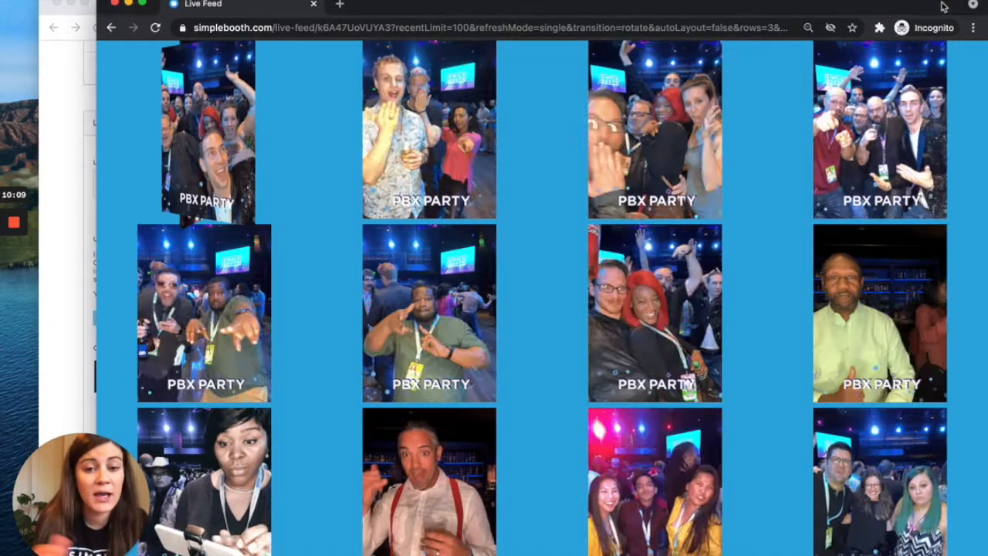